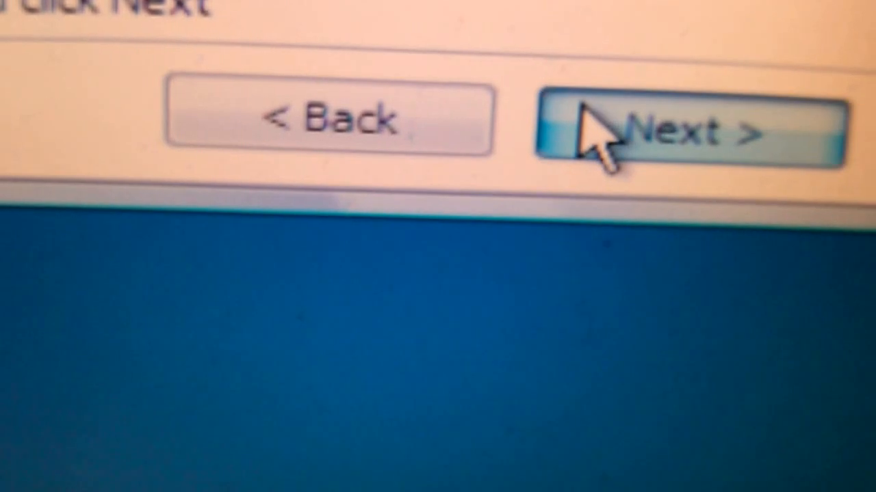
# Step: Confirm the wizard so the factory image restore starts reformatting the Windows partition
pyautogui.click(684, 130)
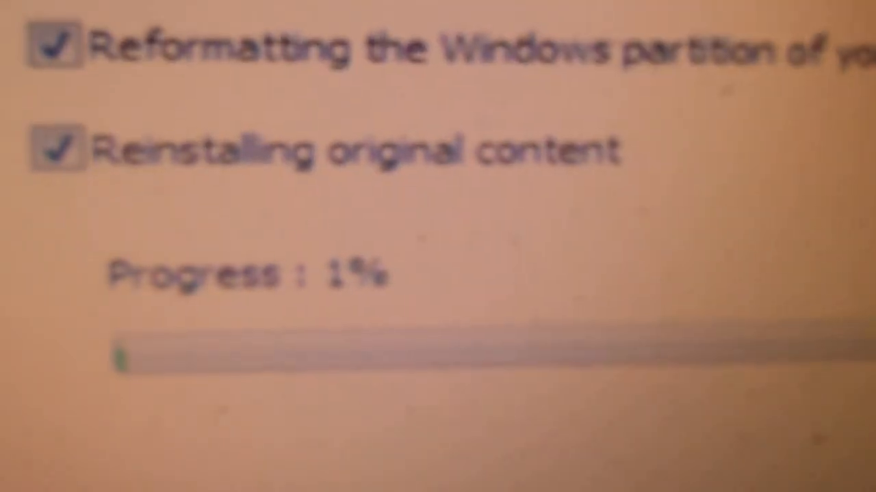